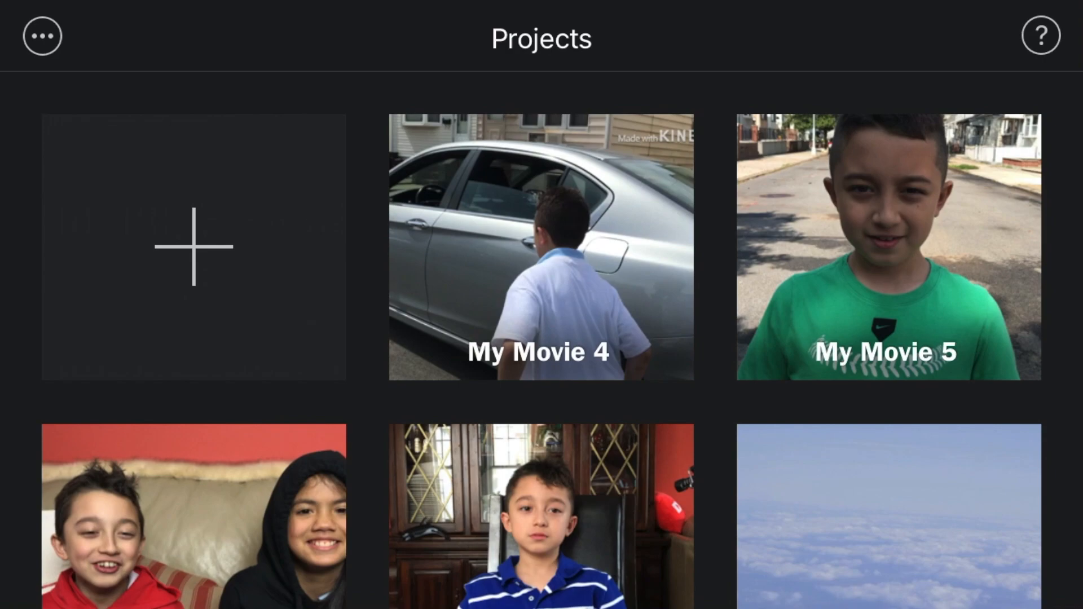
Step: Start a new Movie project with the 2:46 gameplay clip from Video > Recently Added
{"action": "left_click", "coordinate": [194, 246]}
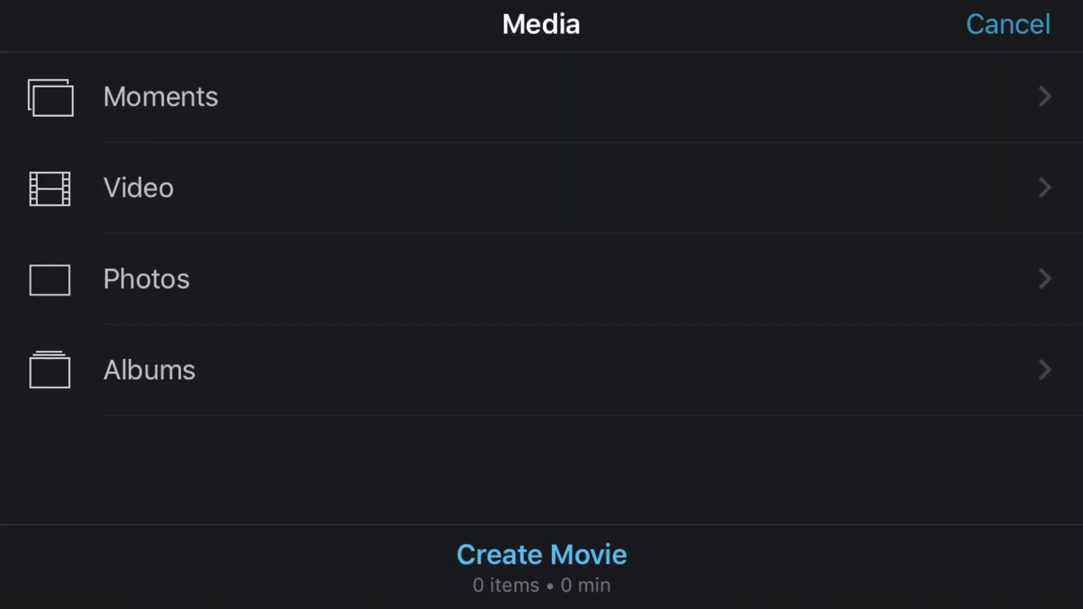
{"action": "left_click", "coordinate": [138, 188]}
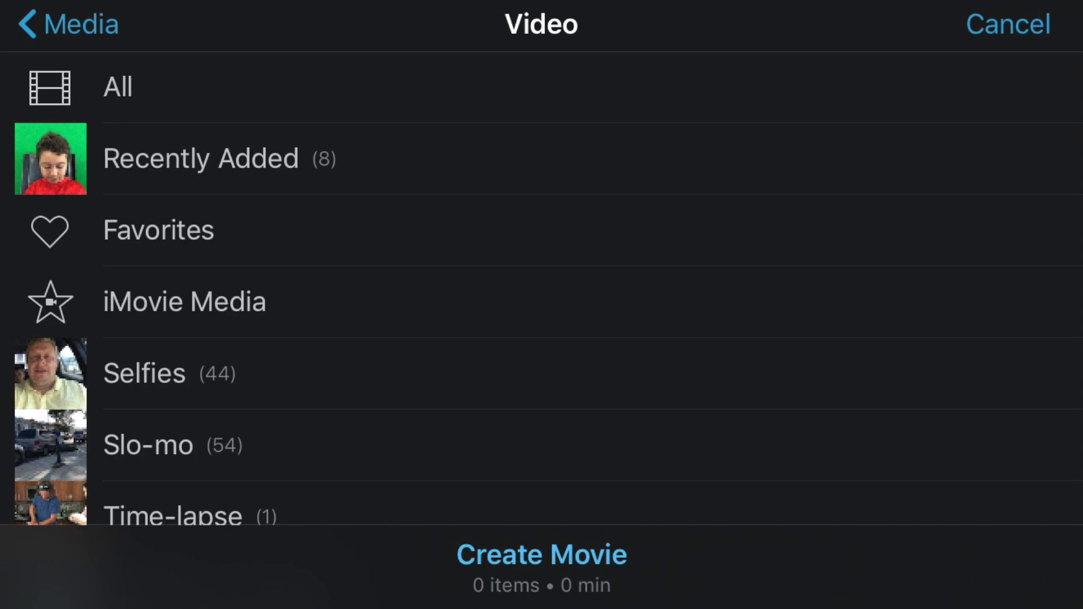
{"action": "left_click", "coordinate": [200, 158]}
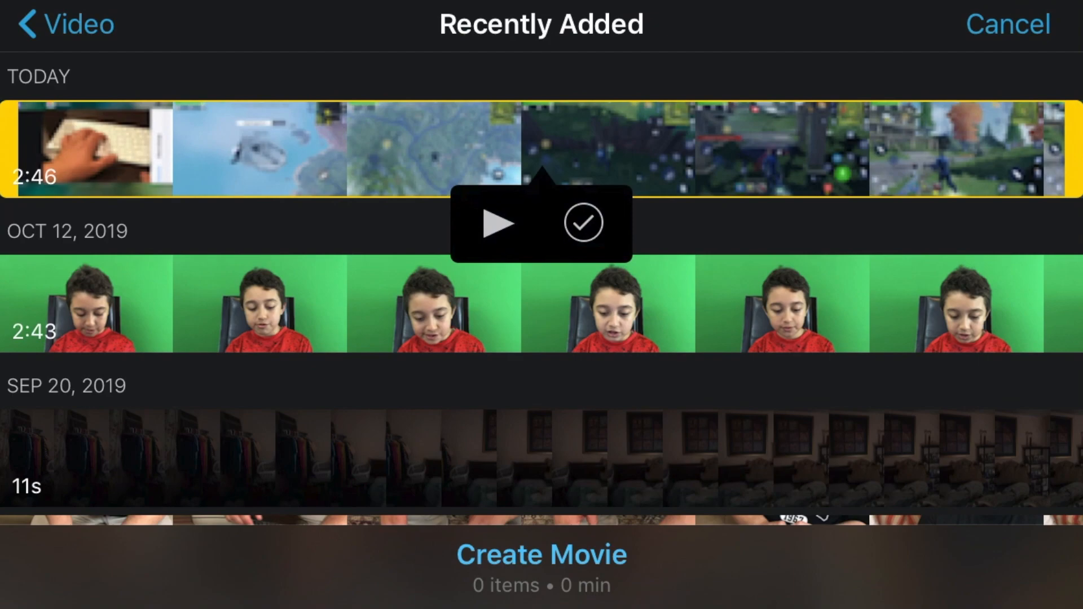
{"action": "left_click", "coordinate": [584, 223]}
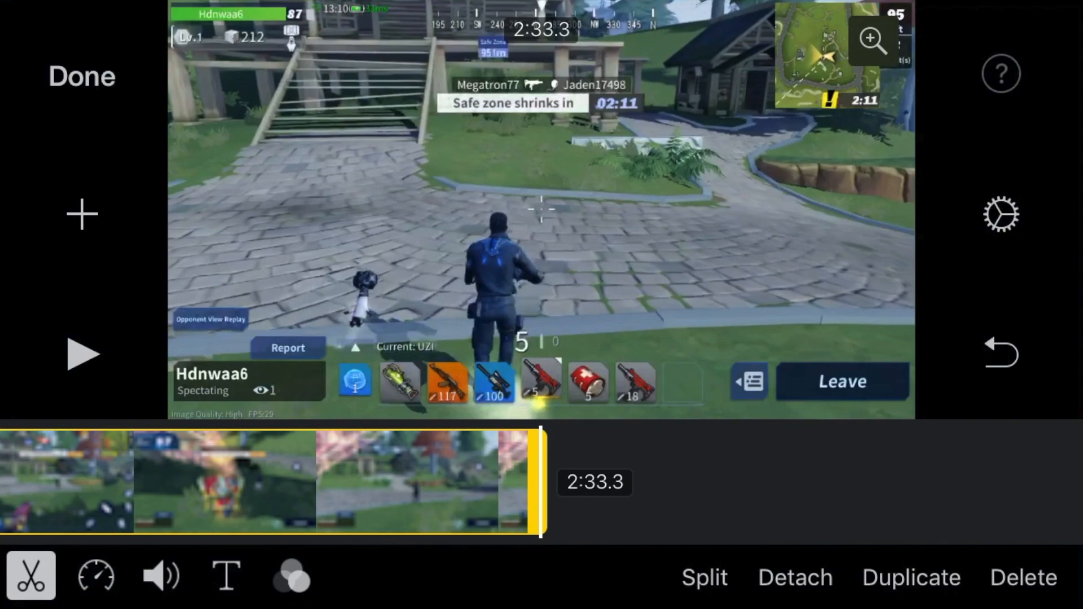
Step: Add the green-screen face-cam clip from Recently Added as a Picture in Picture overlay
{"action": "left_click", "coordinate": [81, 215]}
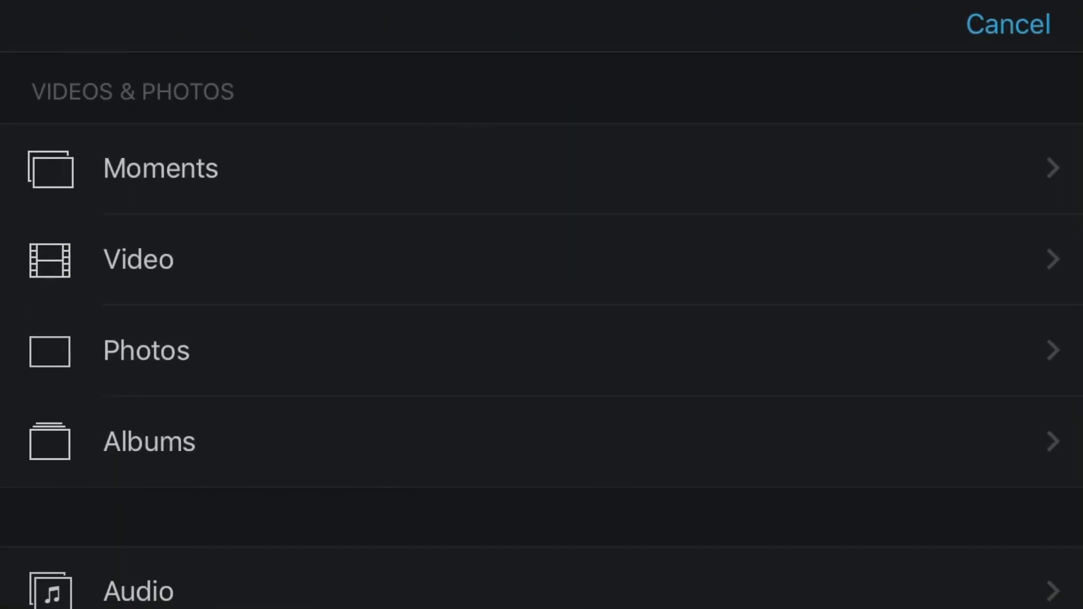
{"action": "left_click", "coordinate": [138, 259]}
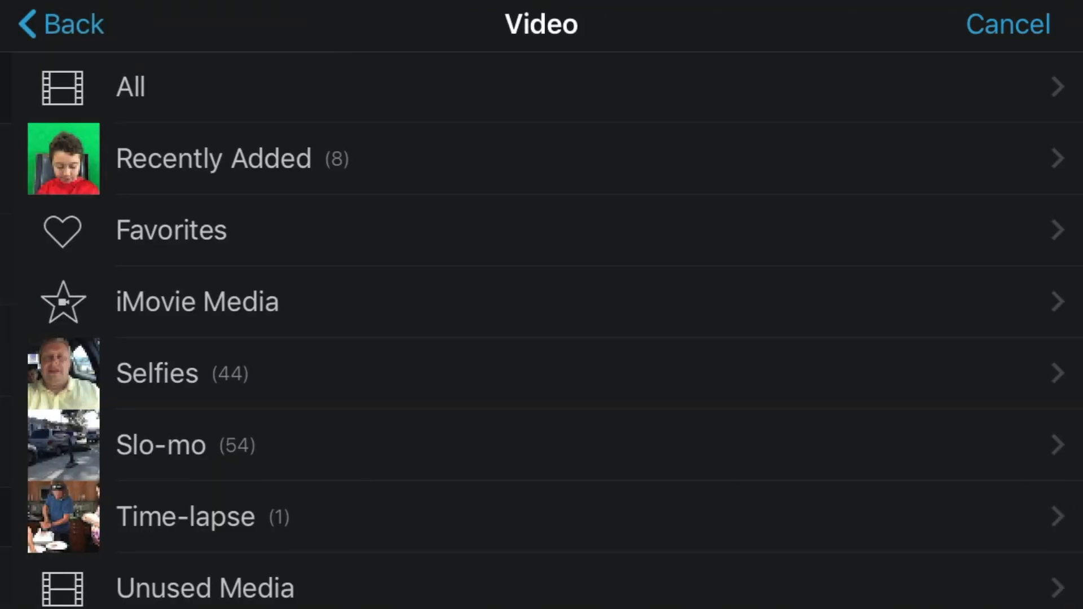
{"action": "left_click", "coordinate": [214, 158]}
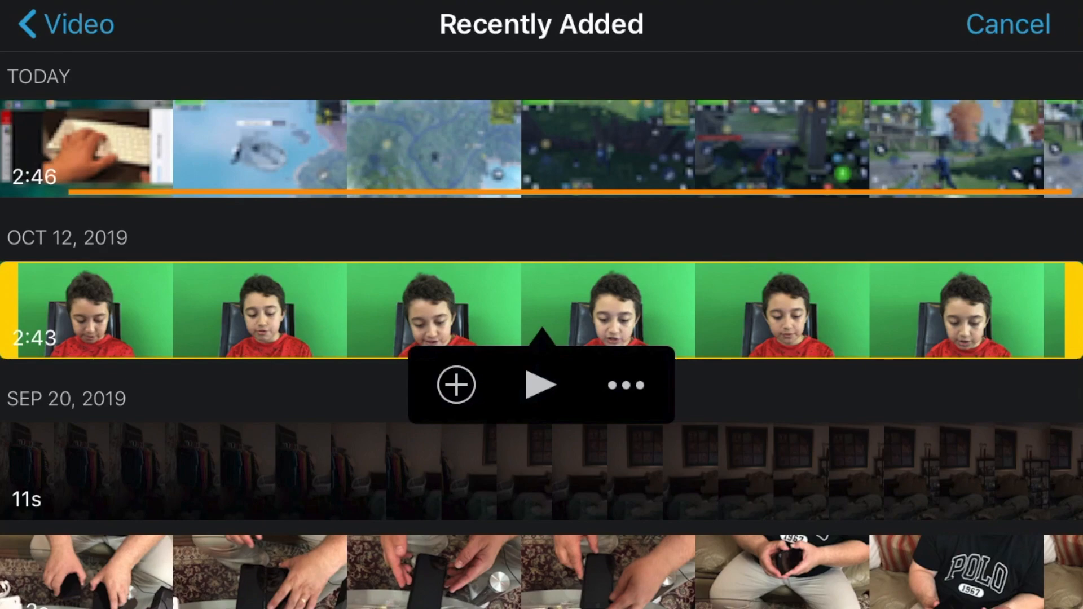
{"action": "left_click", "coordinate": [455, 384]}
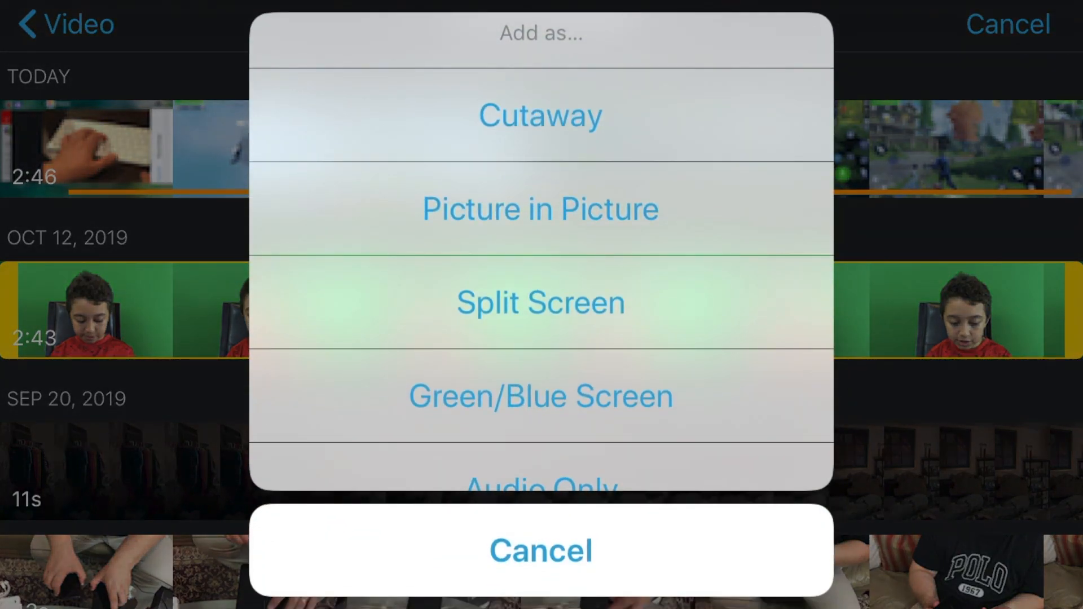
{"action": "left_click", "coordinate": [541, 209]}
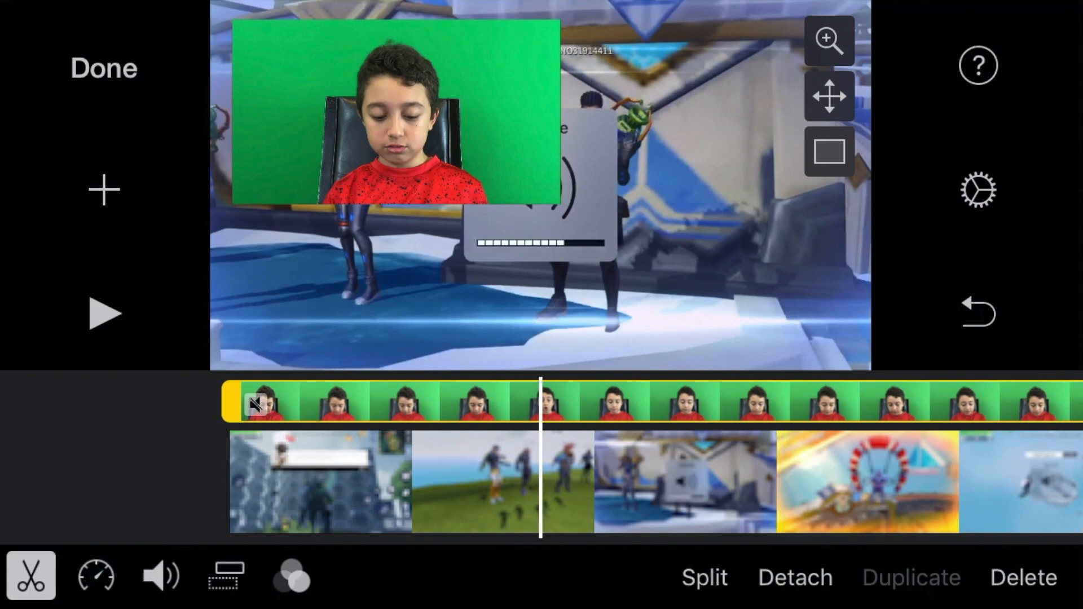
Step: Enlarge the face-cam overlay slightly and drag it to the left over the gameplay
{"action": "left_click", "coordinate": [828, 96]}
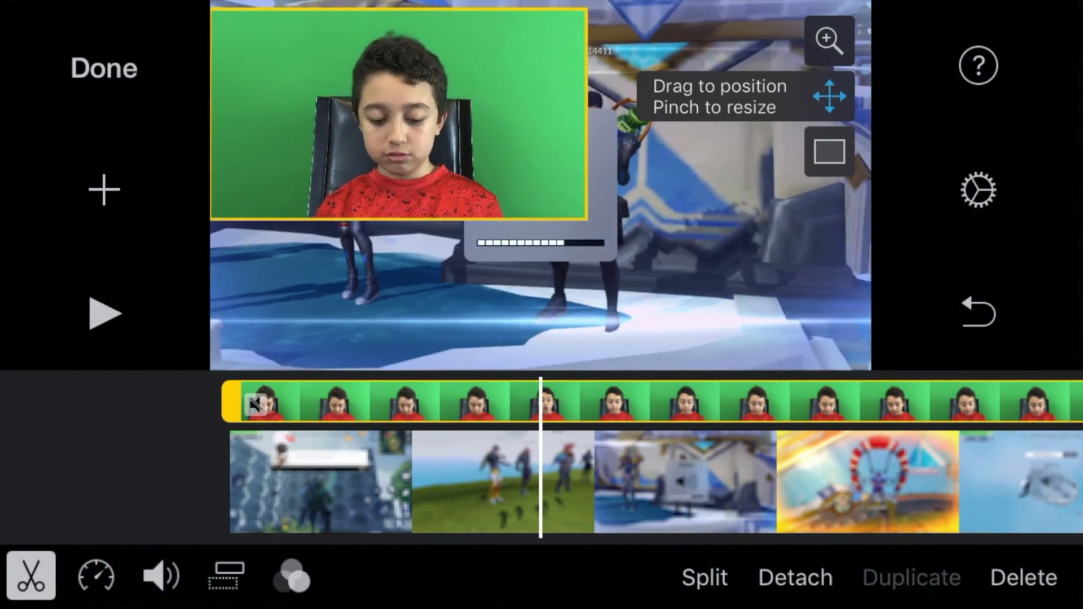
{"action": "left_click_drag", "start_coordinate": [397, 114], "coordinate": [470, 197]}
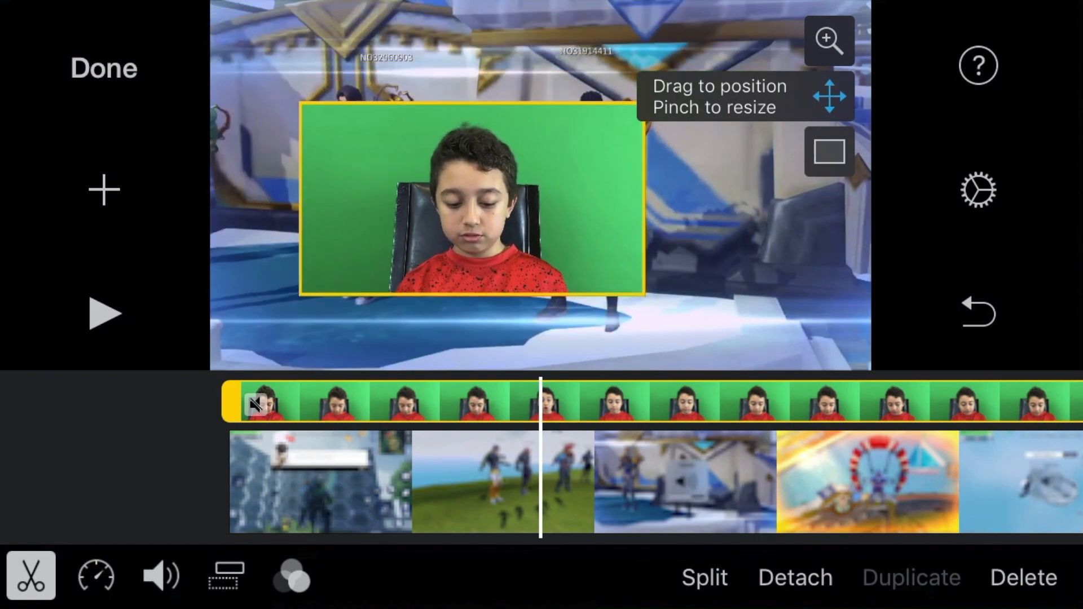
{"action": "left_click_drag", "start_coordinate": [473, 201], "coordinate": [507, 210]}
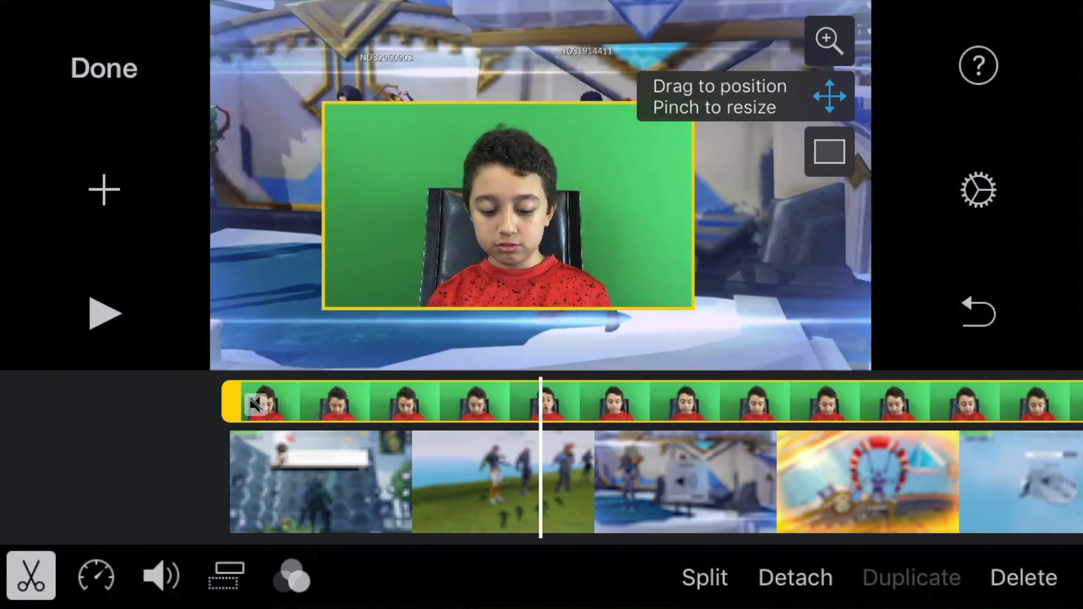
{"action": "left_click_drag", "start_coordinate": [504, 207], "coordinate": [331, 276]}
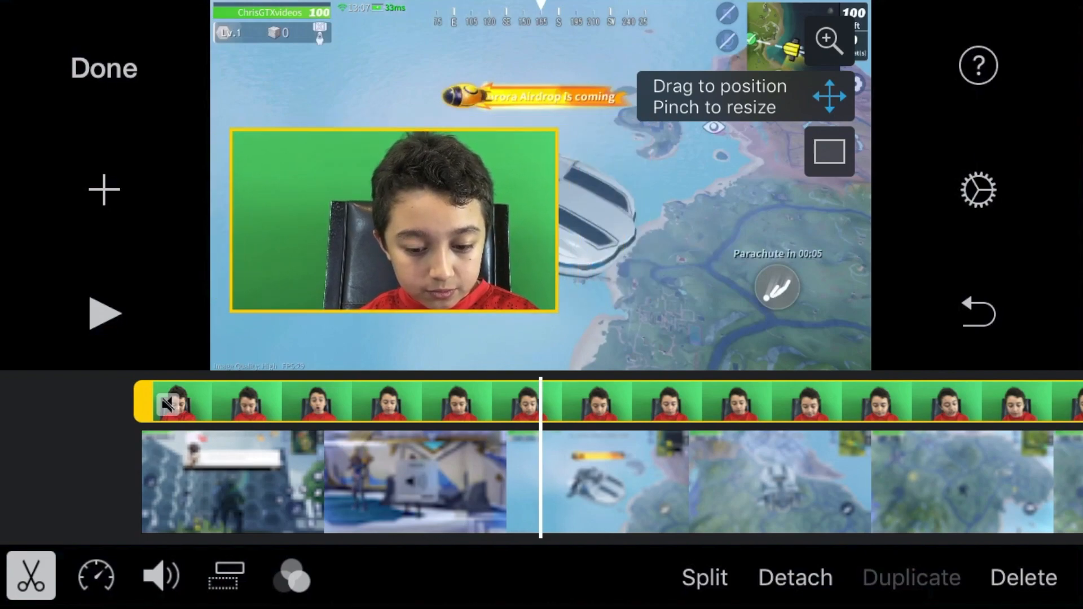
{"action": "left_click_drag", "start_coordinate": [394, 220], "coordinate": [335, 270]}
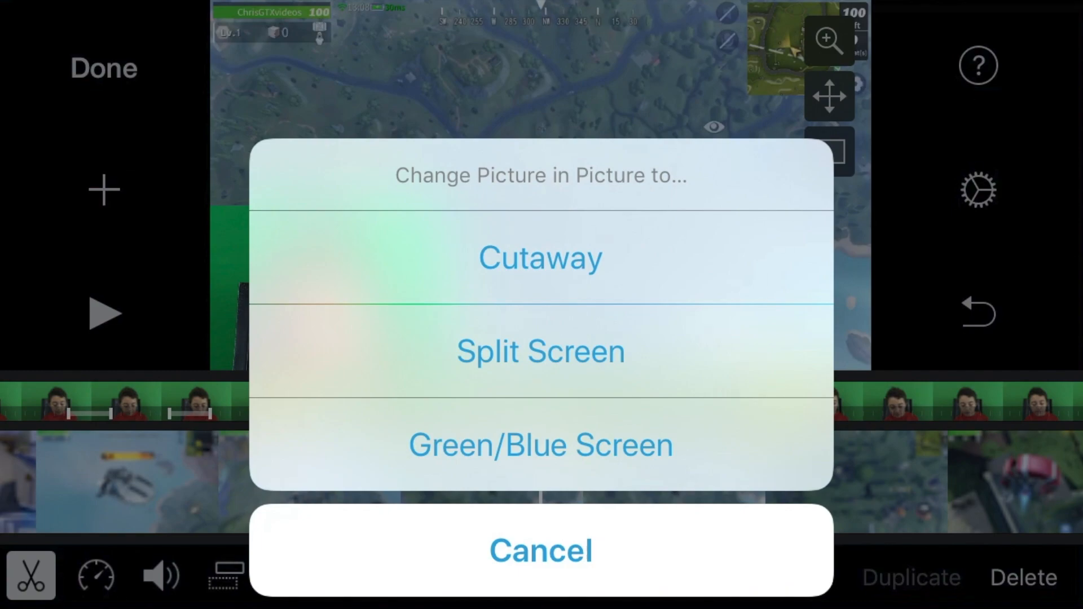
Step: Use the overlay clip's options, leaving the face-cam clip split into two pieces
{"action": "left_click", "coordinate": [541, 445]}
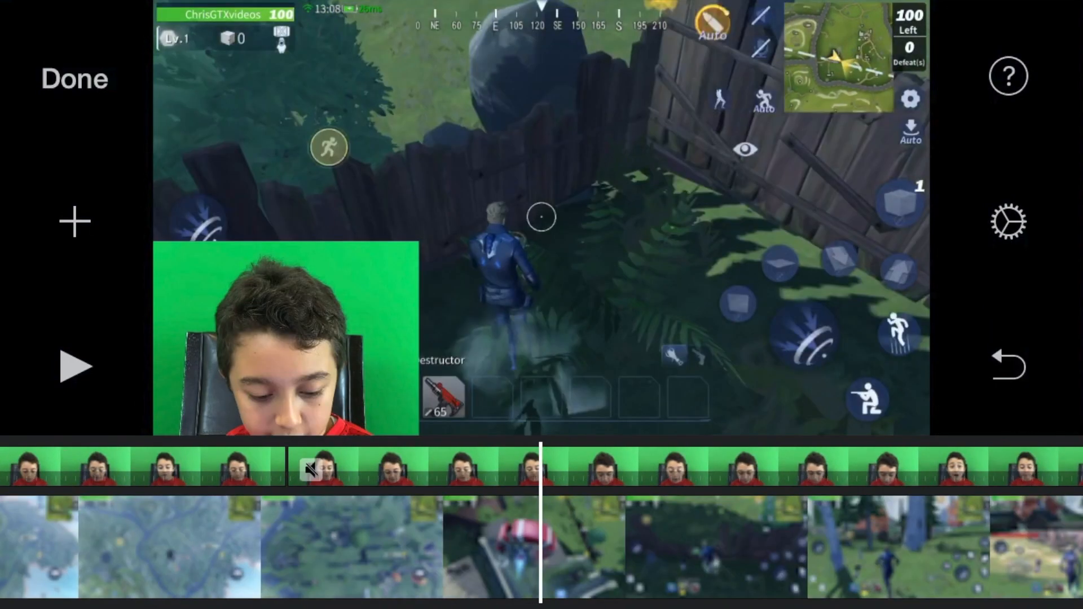
Step: Add Volcano Trap from Audio > My Music > Songs under the clips
{"action": "left_click", "coordinate": [74, 221]}
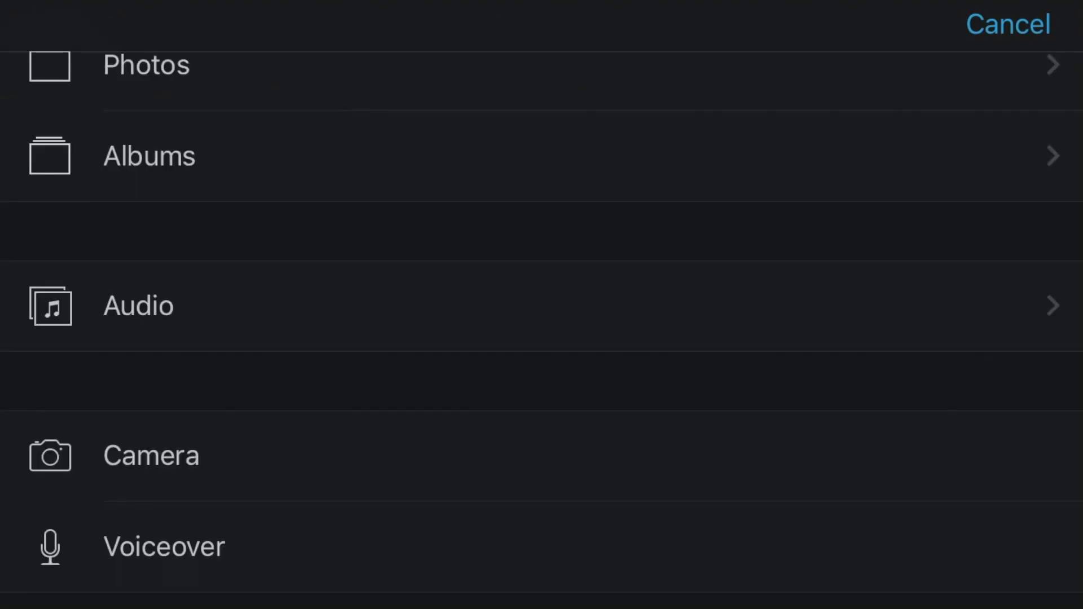
{"action": "left_click", "coordinate": [138, 305]}
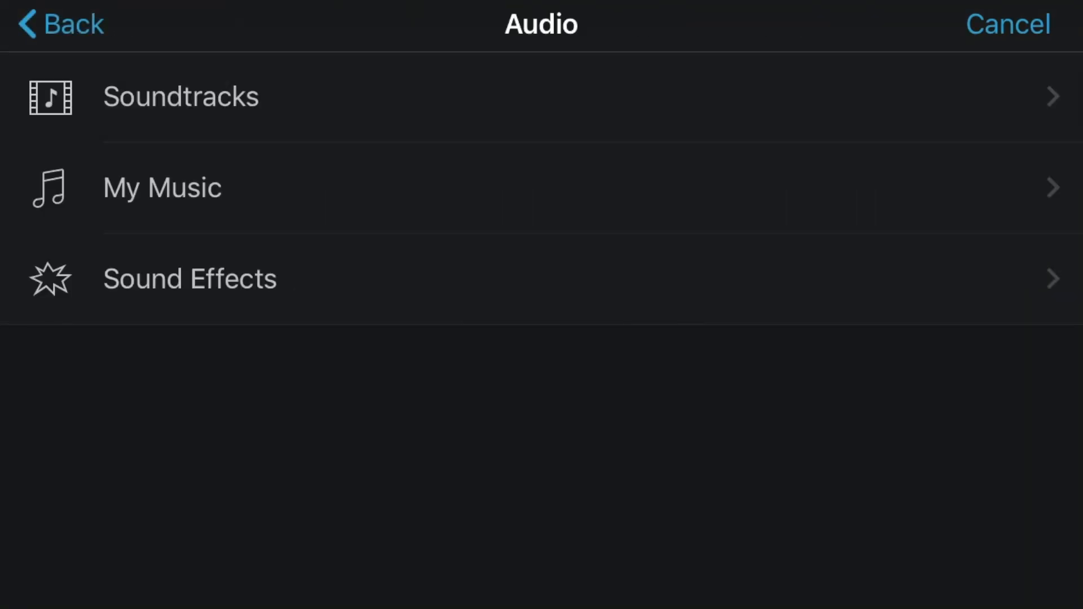
{"action": "left_click", "coordinate": [163, 187]}
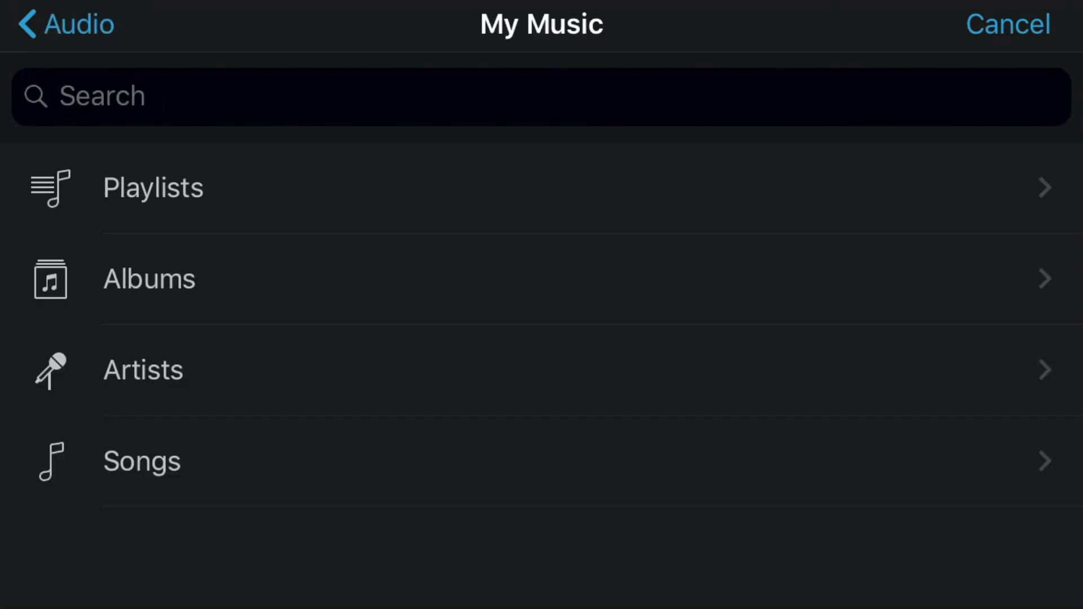
{"action": "left_click", "coordinate": [141, 461]}
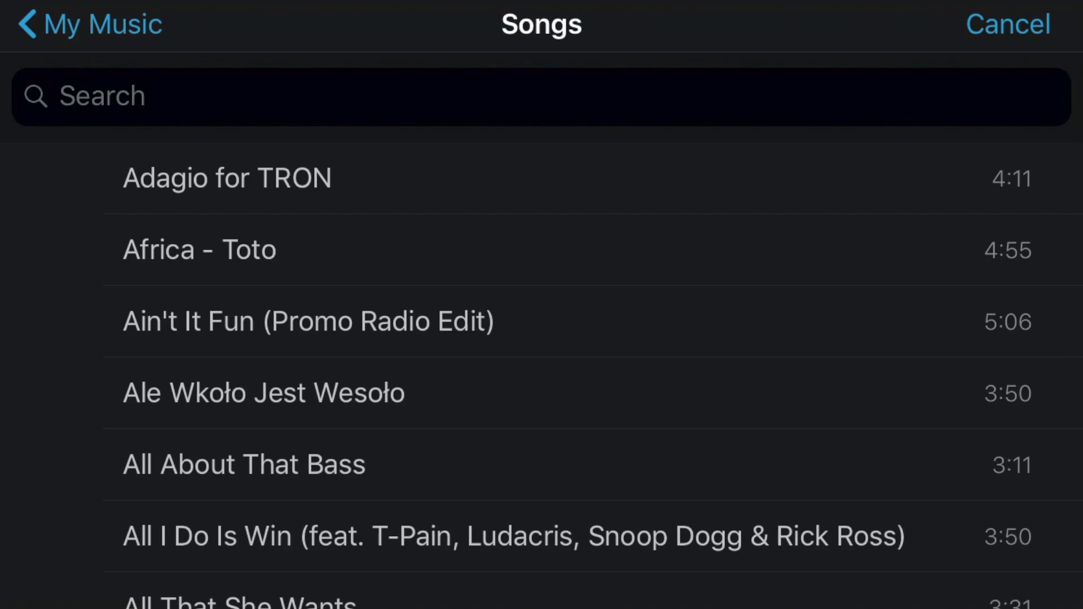
{"action": "left_click", "coordinate": [276, 96]}
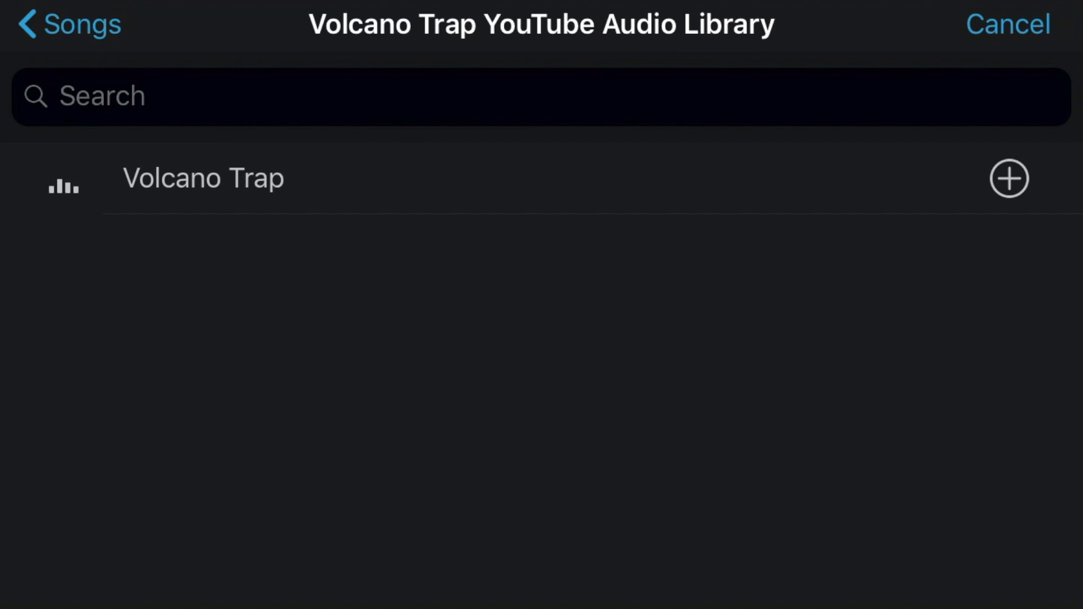
{"action": "left_click", "coordinate": [1009, 178]}
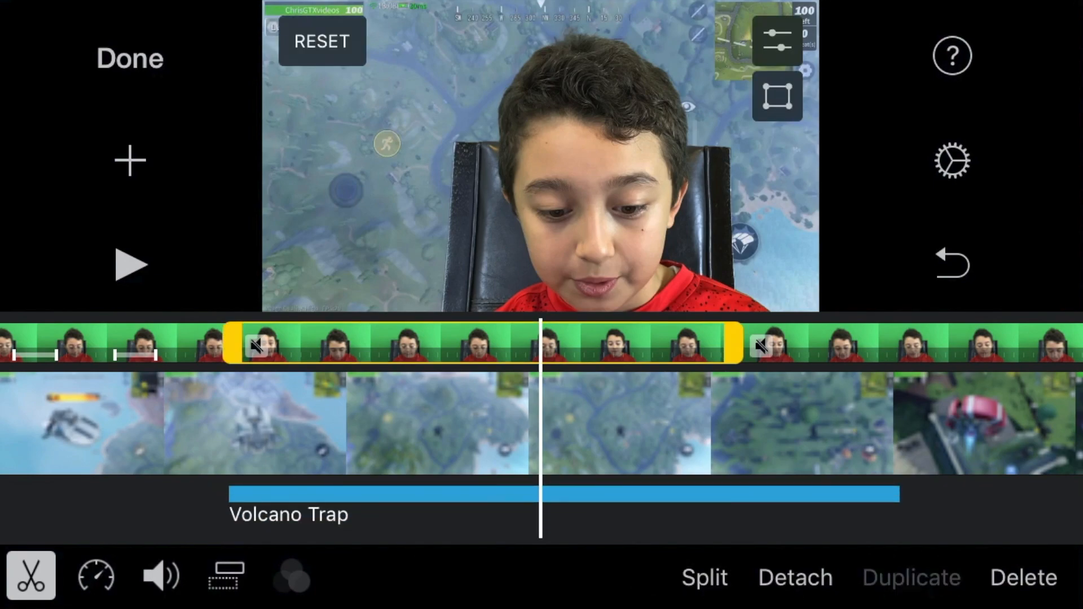
Step: Set the face-cam section's volume to 230%, then scrub the timeline back to an earlier point
{"action": "left_click", "coordinate": [161, 576]}
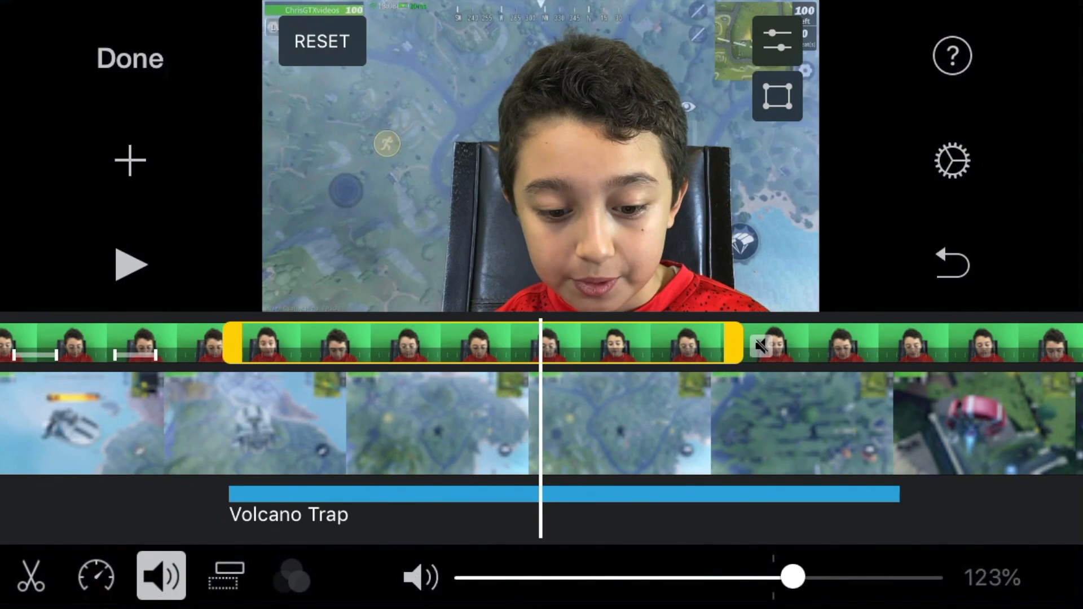
{"action": "left_click_drag", "start_coordinate": [792, 577], "coordinate": [919, 576]}
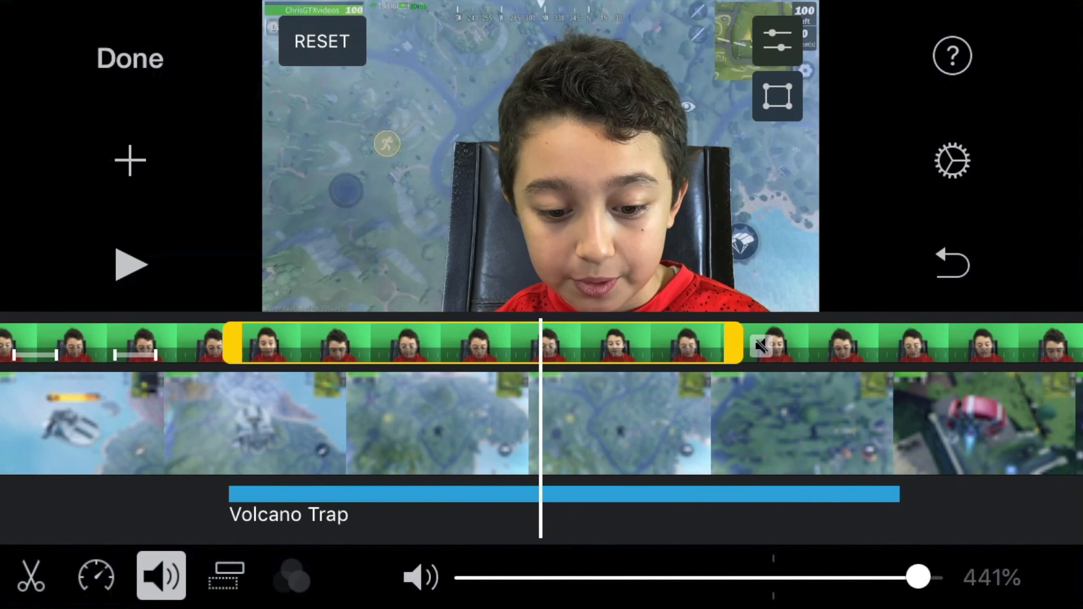
{"action": "left_click_drag", "start_coordinate": [915, 576], "coordinate": [932, 576]}
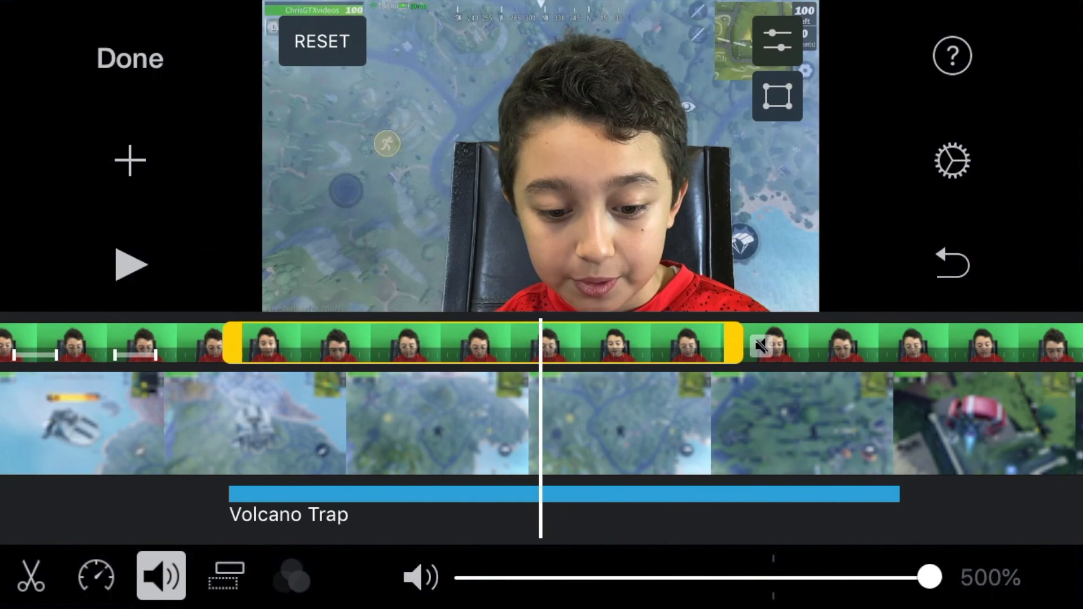
{"action": "left_click_drag", "start_coordinate": [929, 575], "coordinate": [854, 576]}
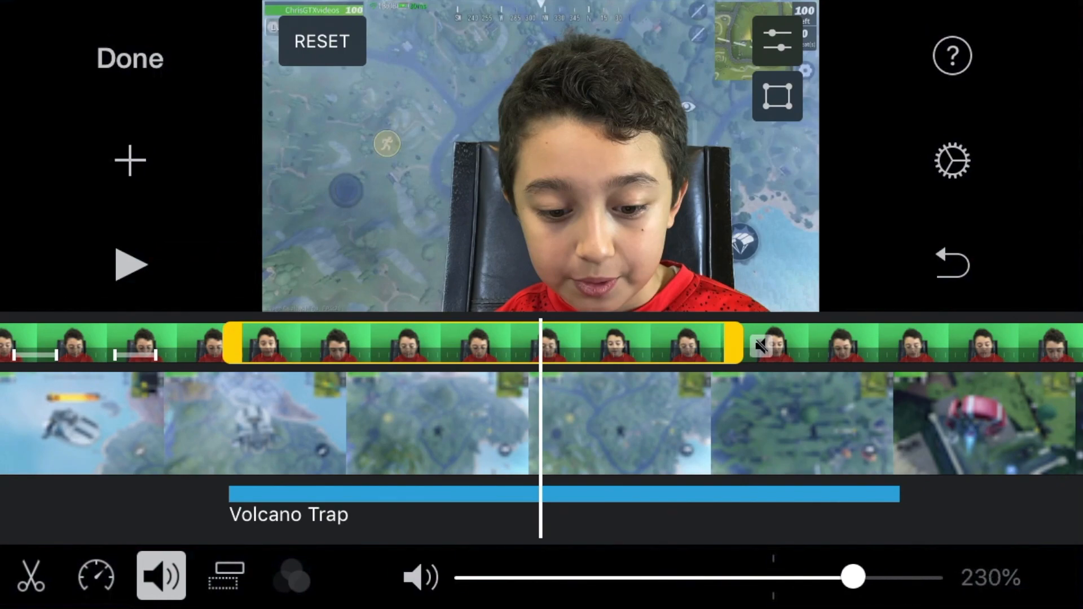
{"action": "left_click_drag", "start_coordinate": [854, 576], "coordinate": [850, 577]}
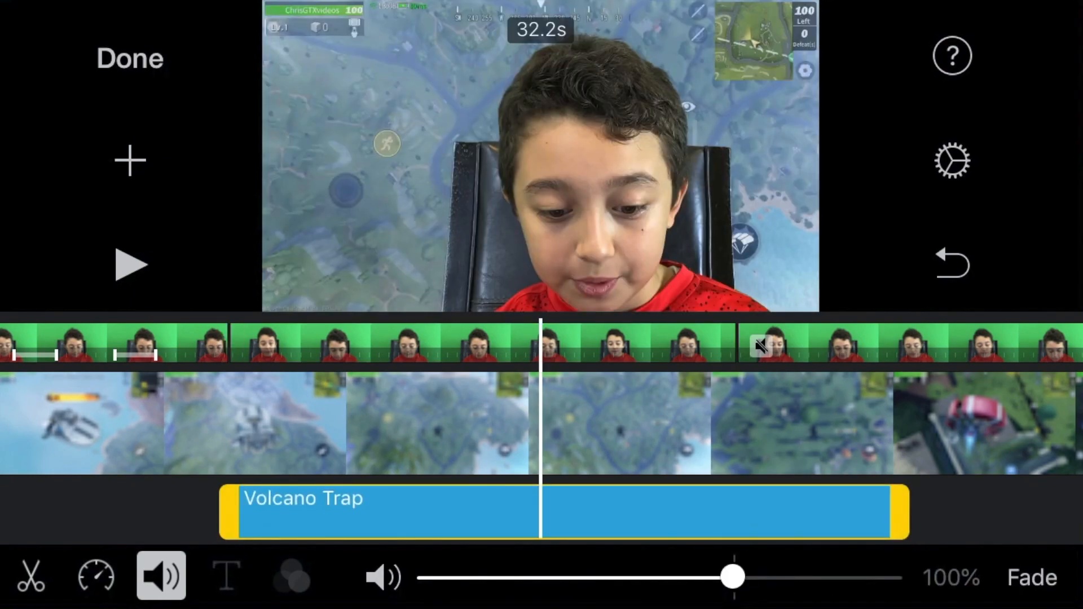
{"action": "left_click_drag", "start_coordinate": [733, 576], "coordinate": [547, 576]}
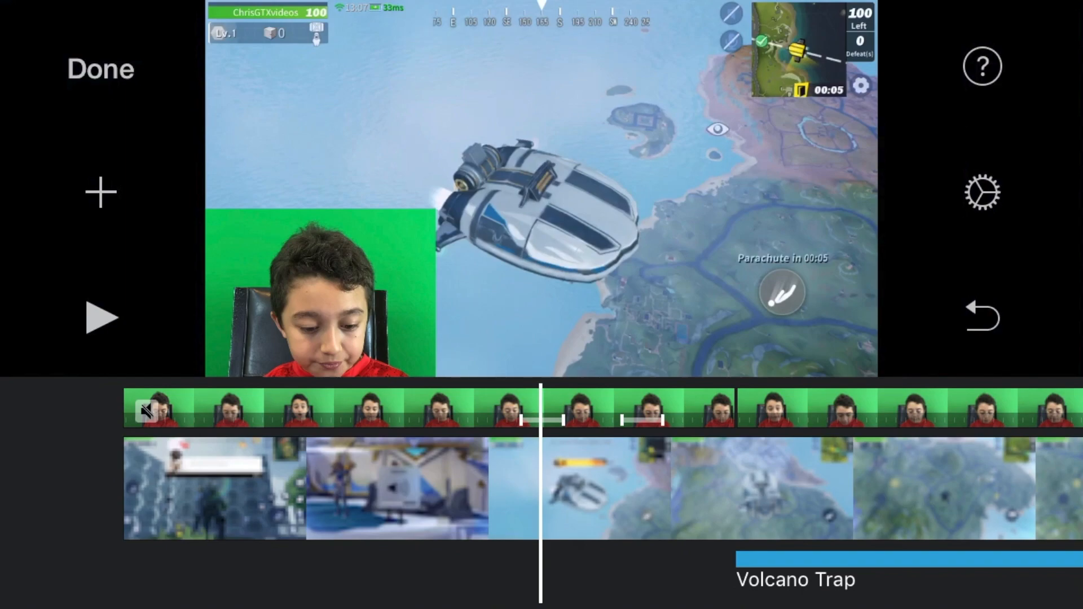
Step: Play the movie to preview the face-cam overlay, pausing about 12 seconds later
{"action": "left_click", "coordinate": [100, 317]}
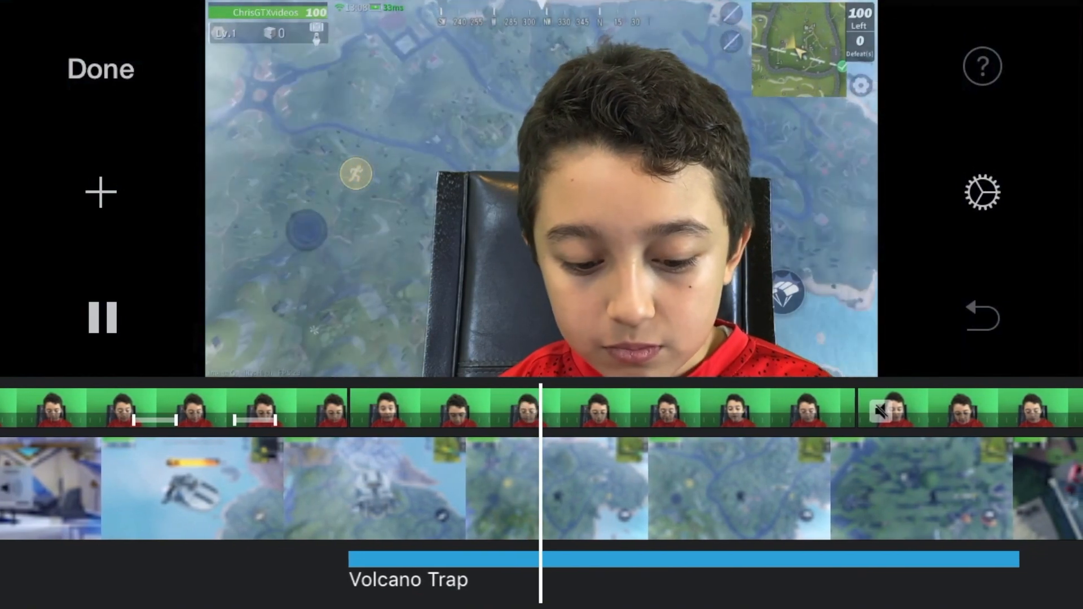
{"action": "left_click", "coordinate": [100, 316]}
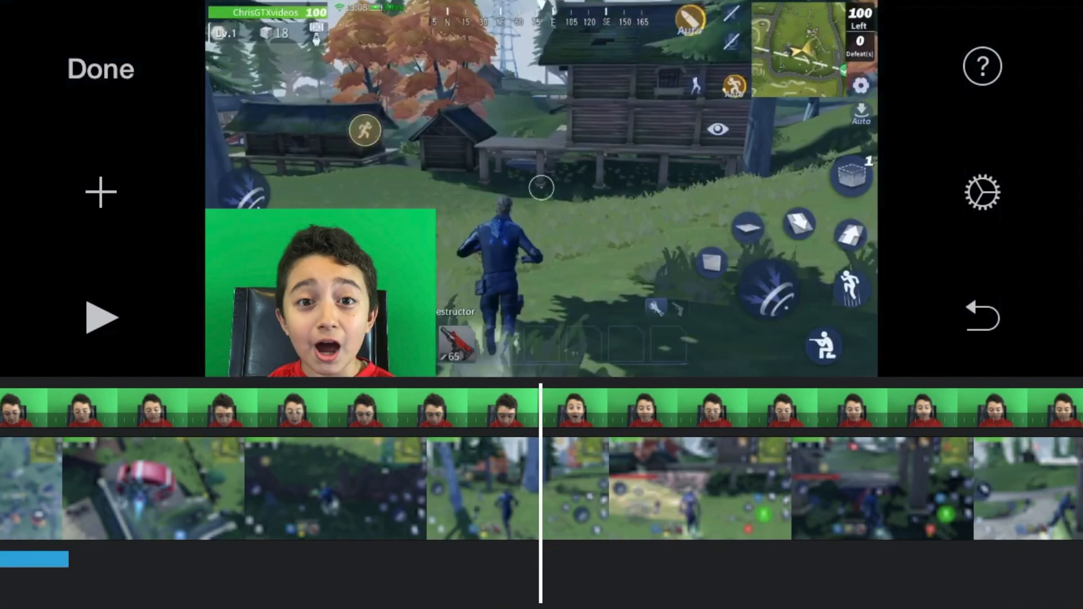
Step: Preview Silent Era, Duotone and Blockbuster filters on the gameplay clip, settling on None
{"action": "left_click", "coordinate": [291, 576]}
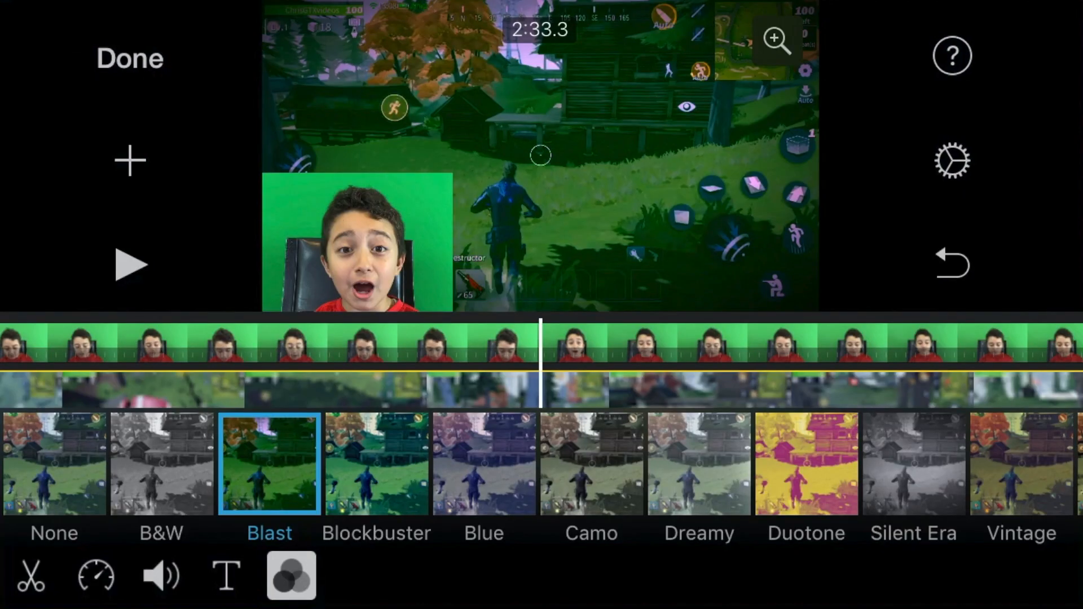
{"action": "scroll", "scroll_direction": "left", "scroll_amount": 3}
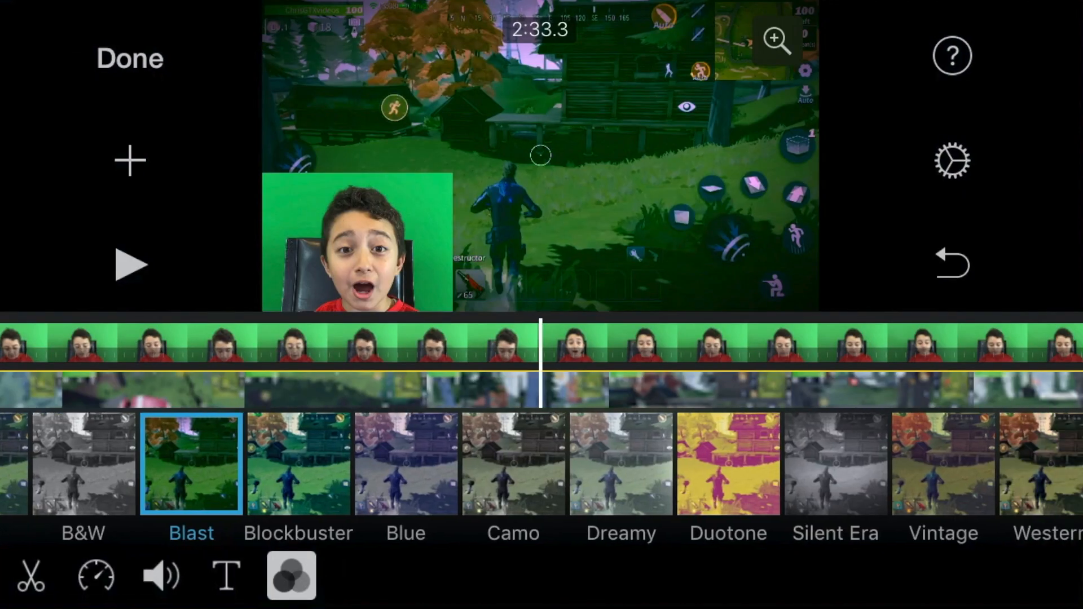
{"action": "left_click", "coordinate": [812, 463]}
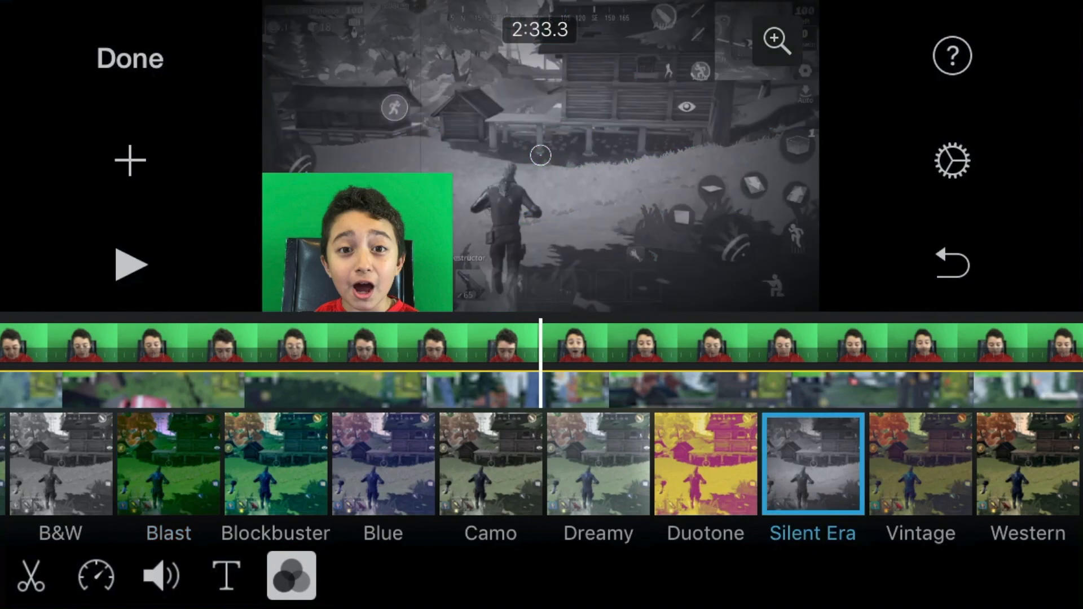
{"action": "left_click", "coordinate": [705, 462]}
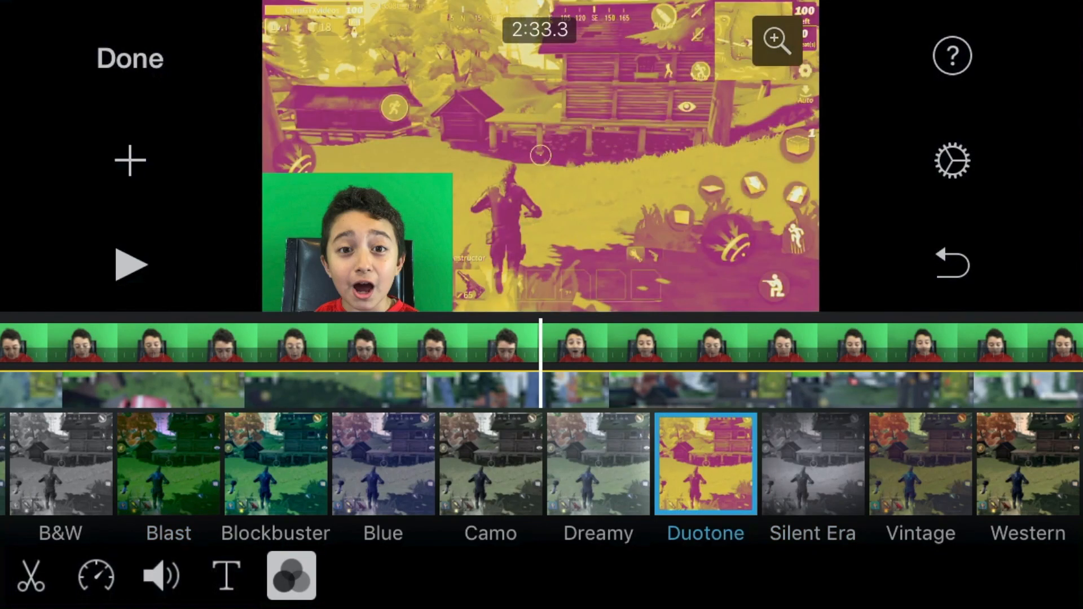
{"action": "left_click", "coordinate": [1027, 462]}
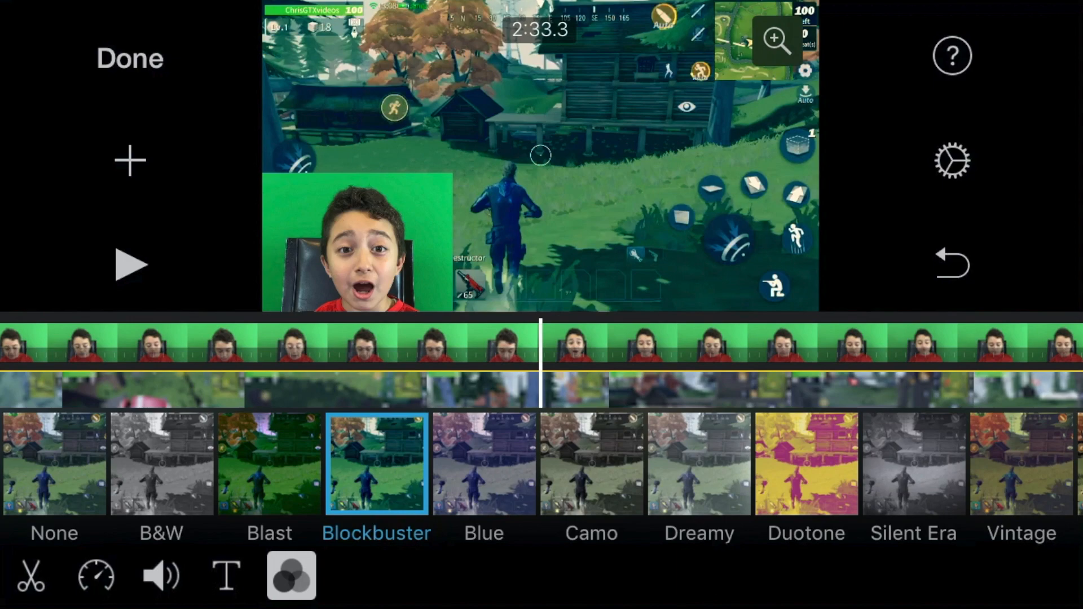
{"action": "left_click", "coordinate": [54, 462]}
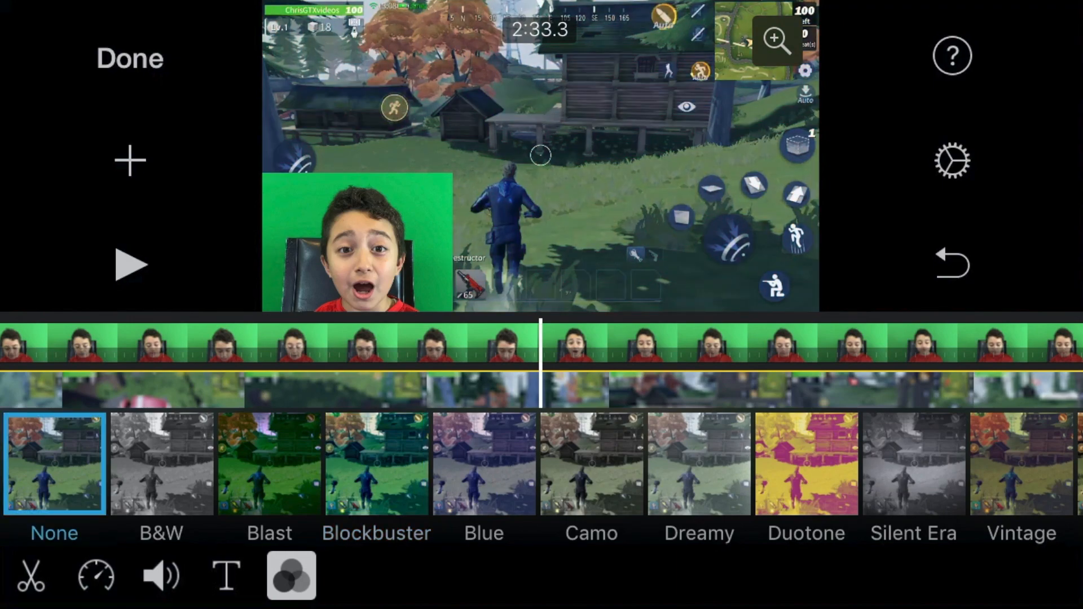
{"action": "left_click", "coordinate": [129, 159]}
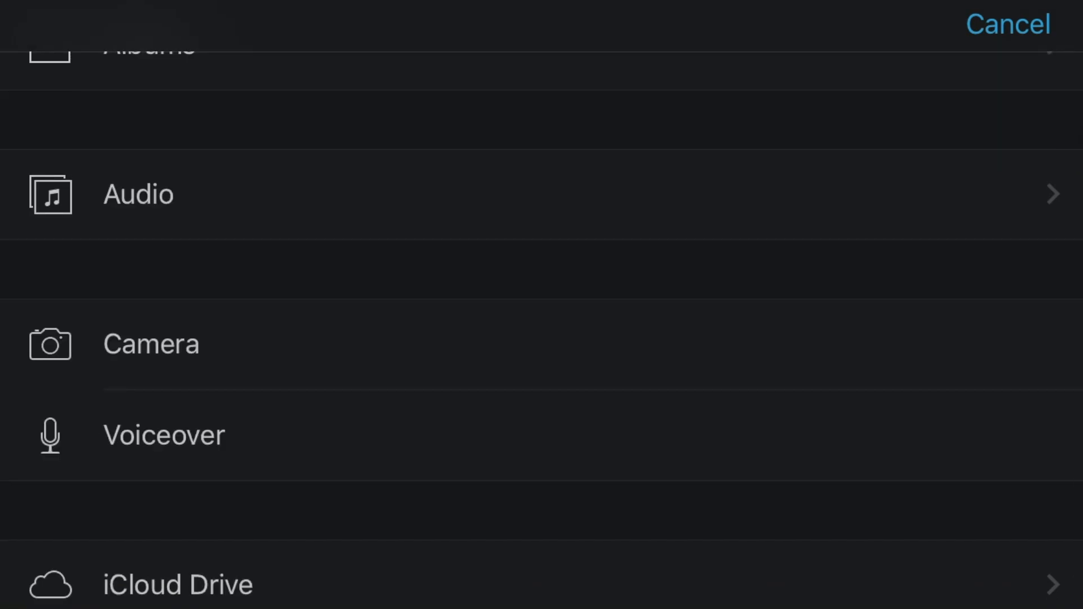
Step: Preview the Electricity sound effect from Audio > Sound Effects and add it to the timeline
{"action": "left_click", "coordinate": [138, 193]}
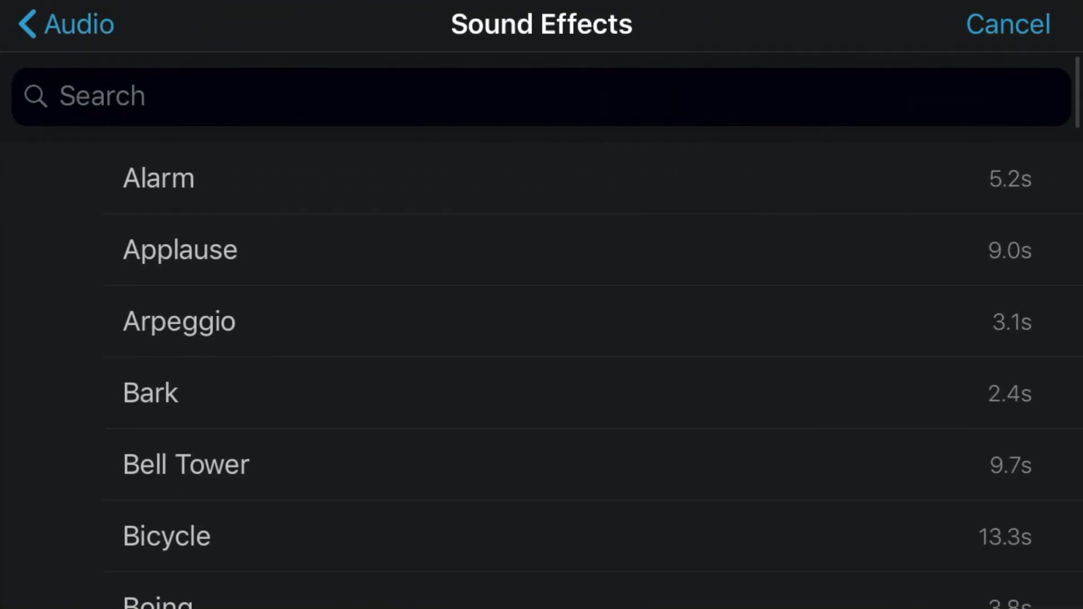
{"action": "scroll", "scroll_direction": "down", "scroll_amount": 3}
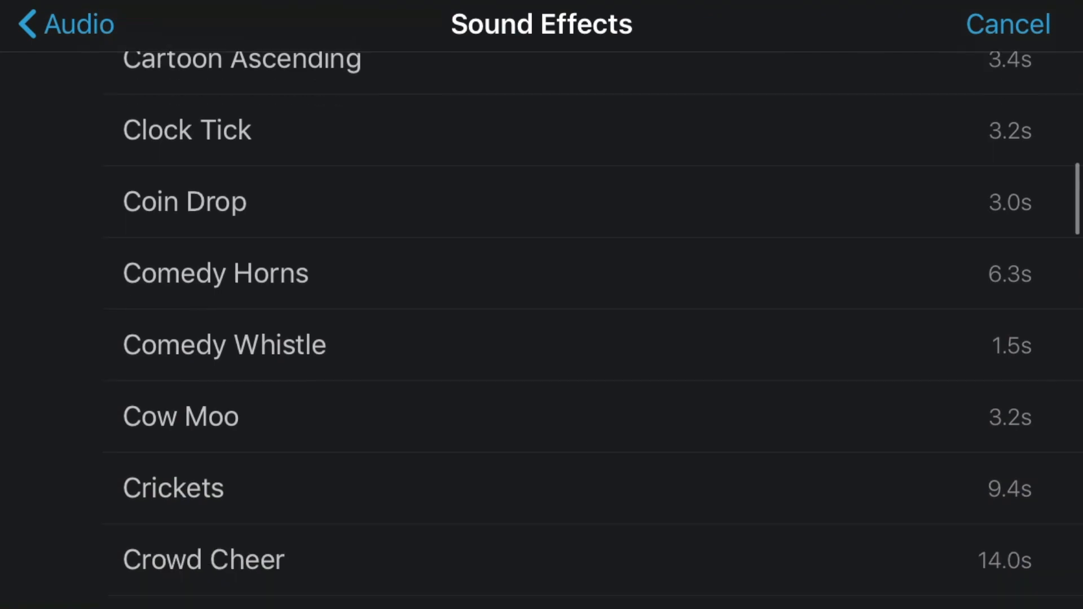
{"action": "scroll", "scroll_direction": "down", "scroll_amount": 3}
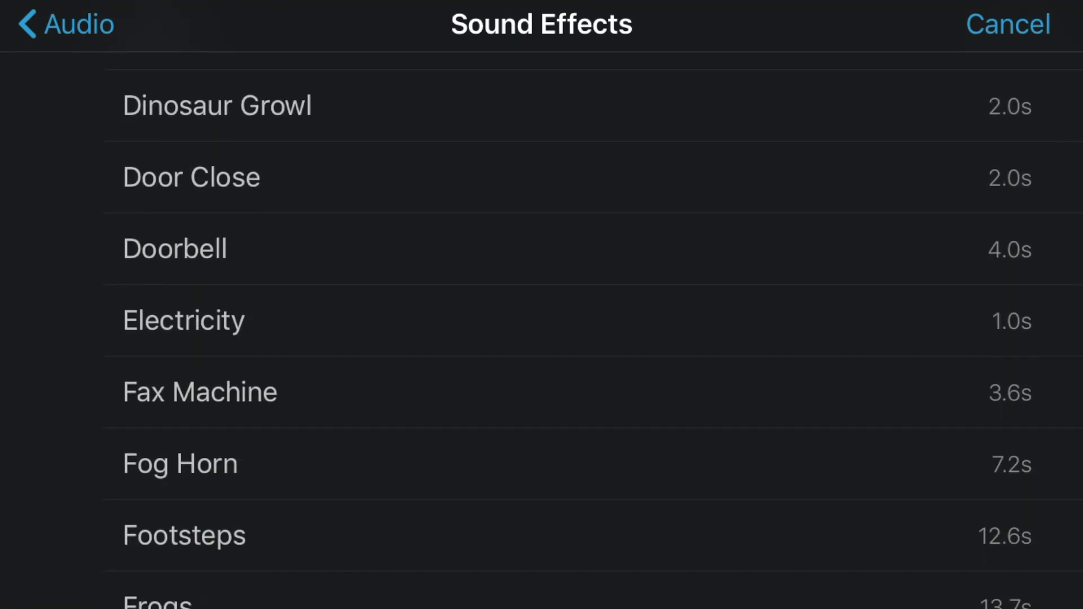
{"action": "scroll", "scroll_direction": "down", "scroll_amount": 3}
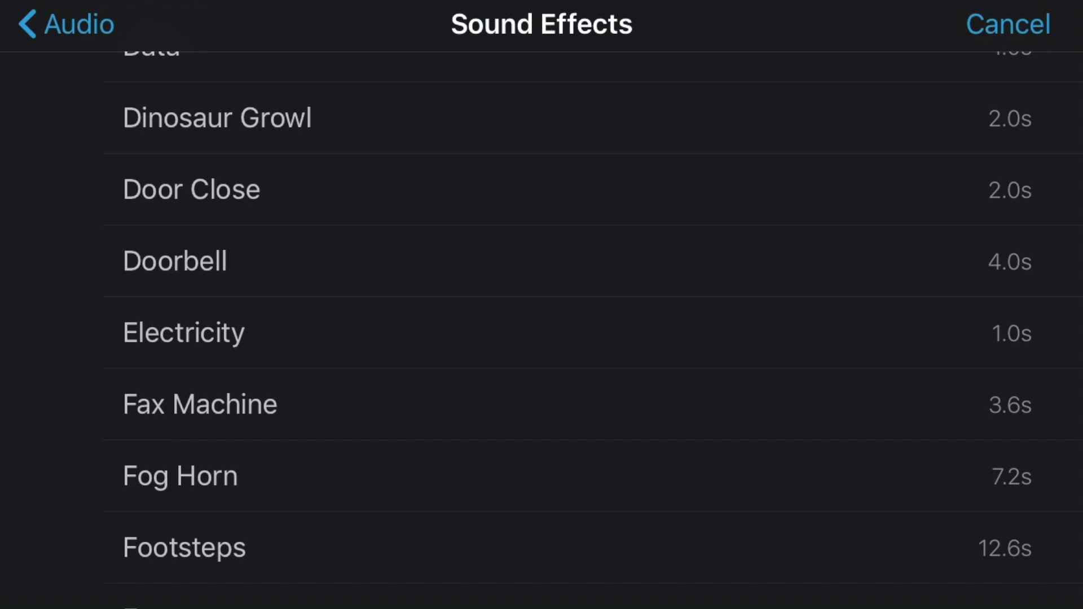
{"action": "left_click", "coordinate": [182, 332]}
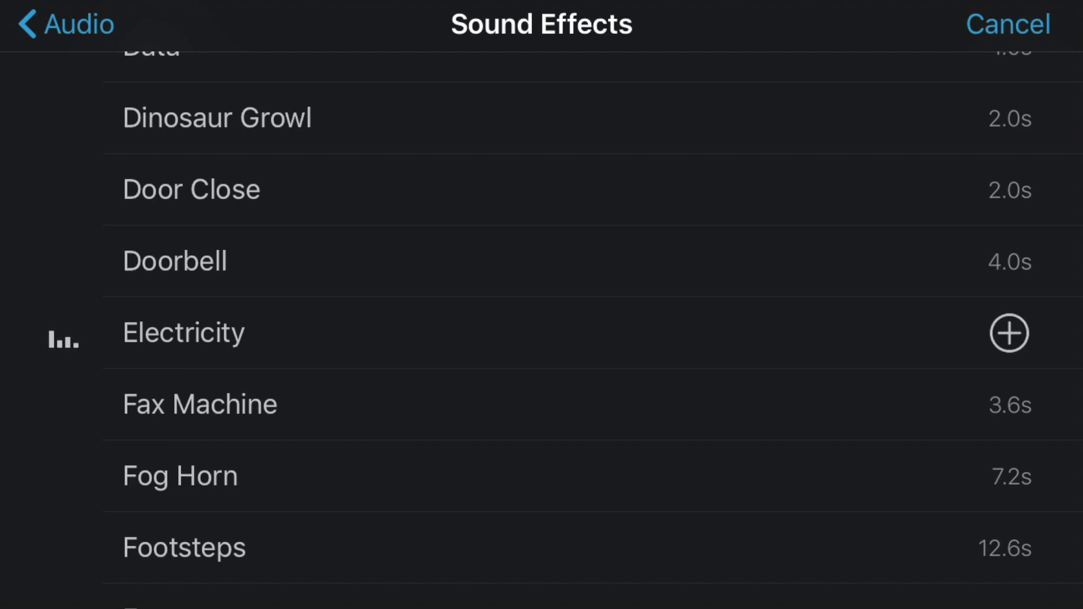
{"action": "left_click", "coordinate": [1007, 24]}
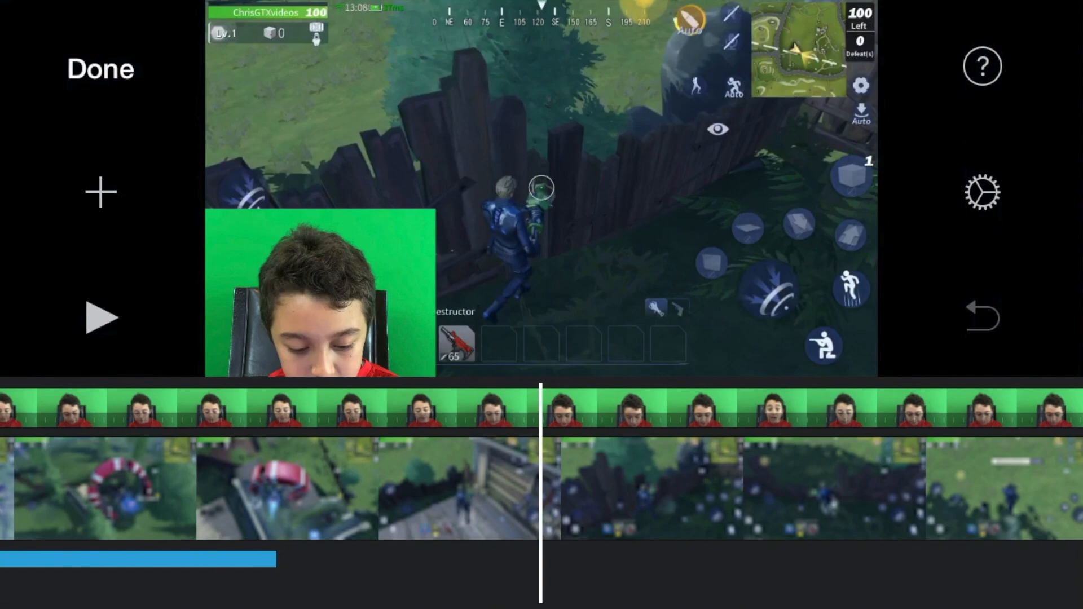
Step: Finish editing My Movie 6 and choose Save Video to reach the export sizes
{"action": "left_click", "coordinate": [101, 68]}
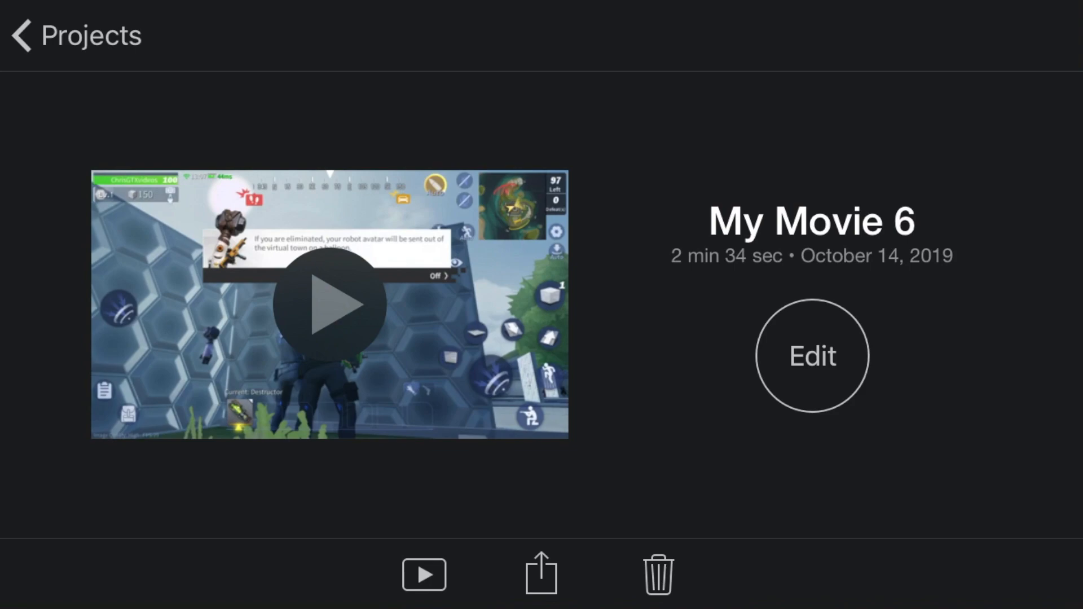
{"action": "left_click", "coordinate": [540, 574]}
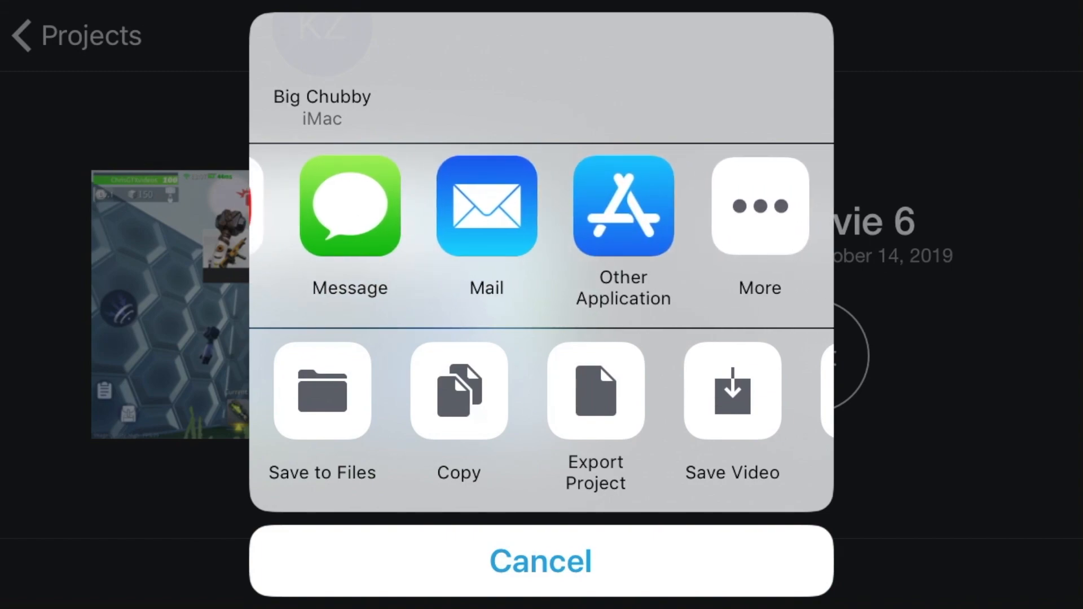
{"action": "left_click", "coordinate": [541, 560]}
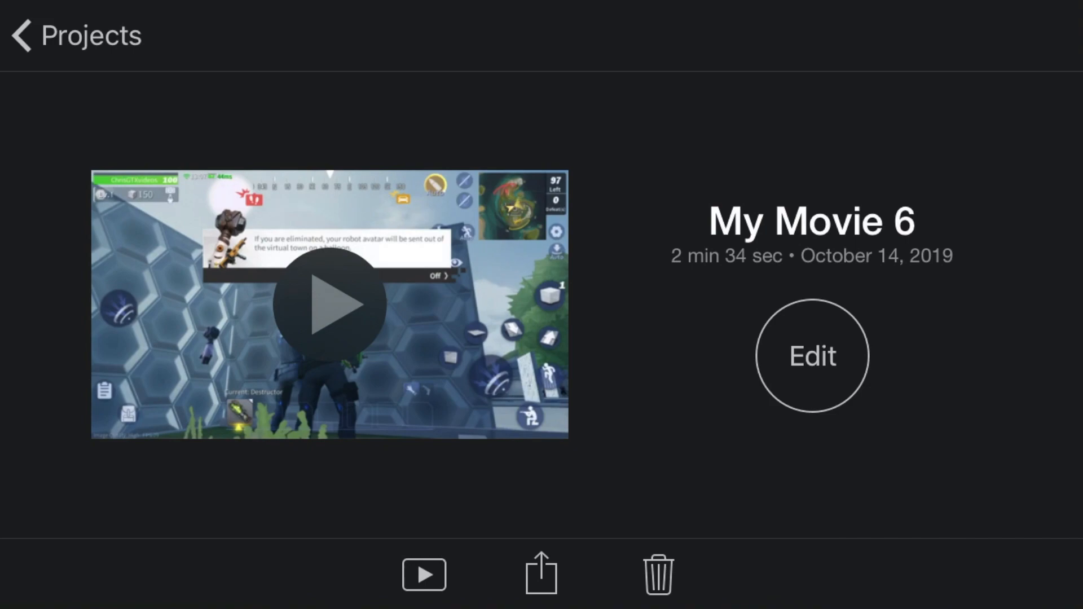
{"action": "left_click", "coordinate": [540, 574]}
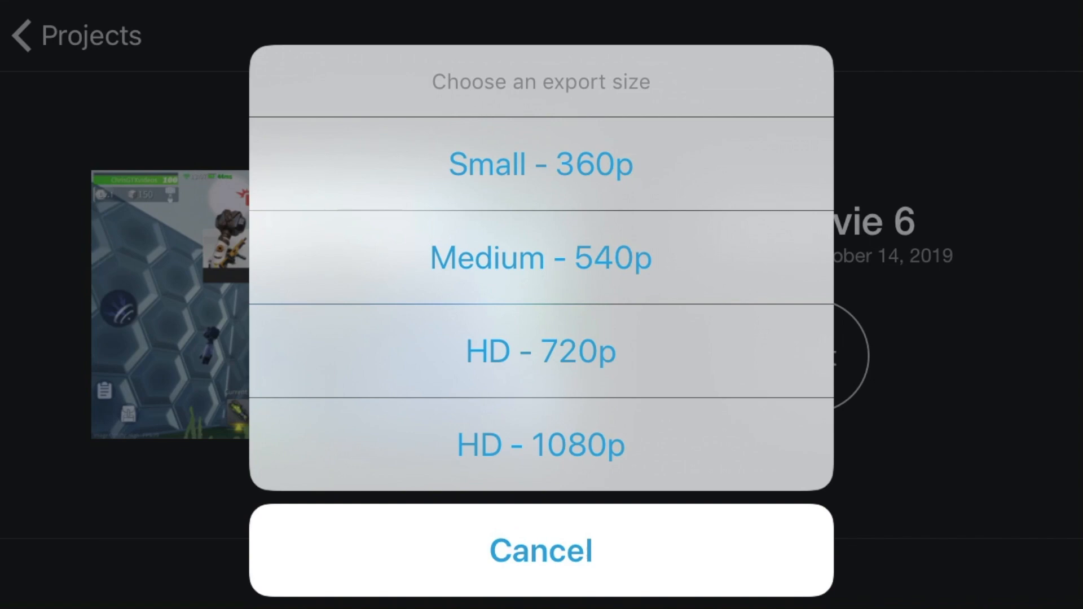
Step: Export My Movie 6 in HD 1080p, dismiss the confirmation, and open the 2:33 video in Photos
{"action": "left_click", "coordinate": [540, 445]}
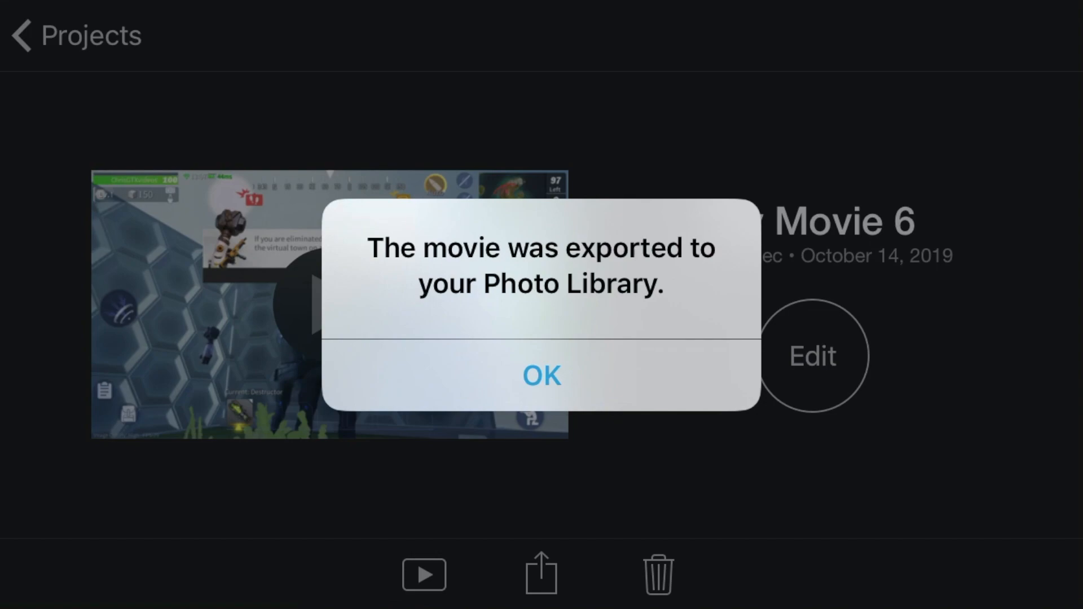
{"action": "left_click", "coordinate": [541, 375]}
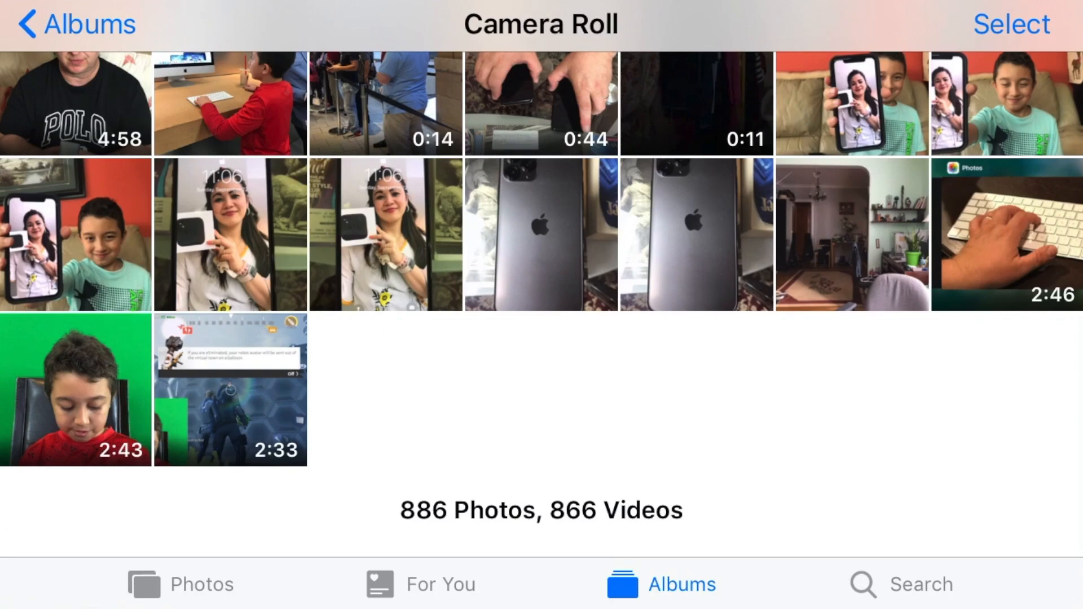
{"action": "left_click", "coordinate": [230, 388]}
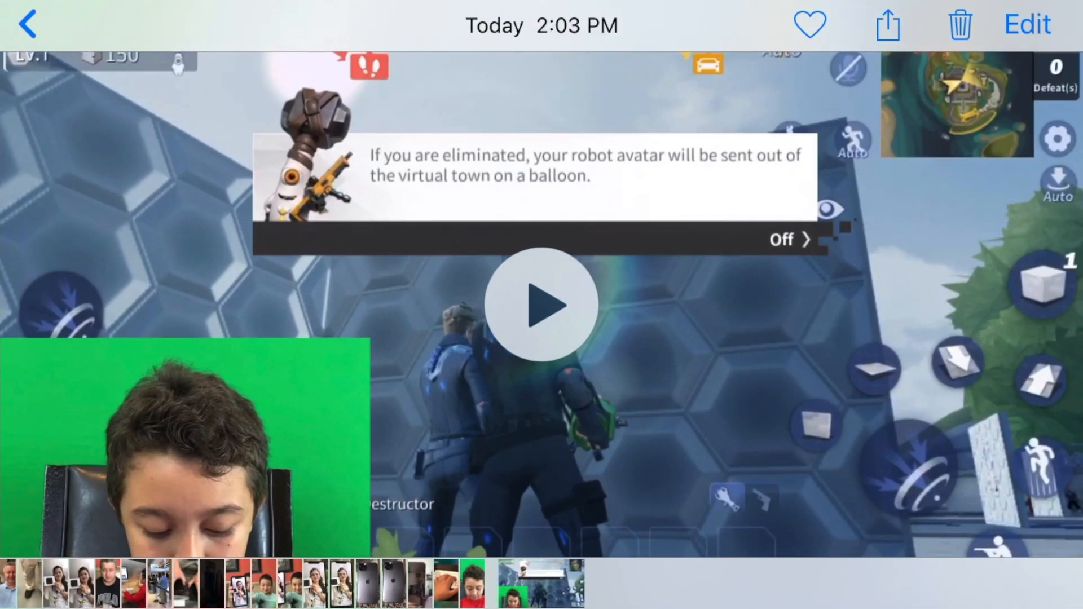